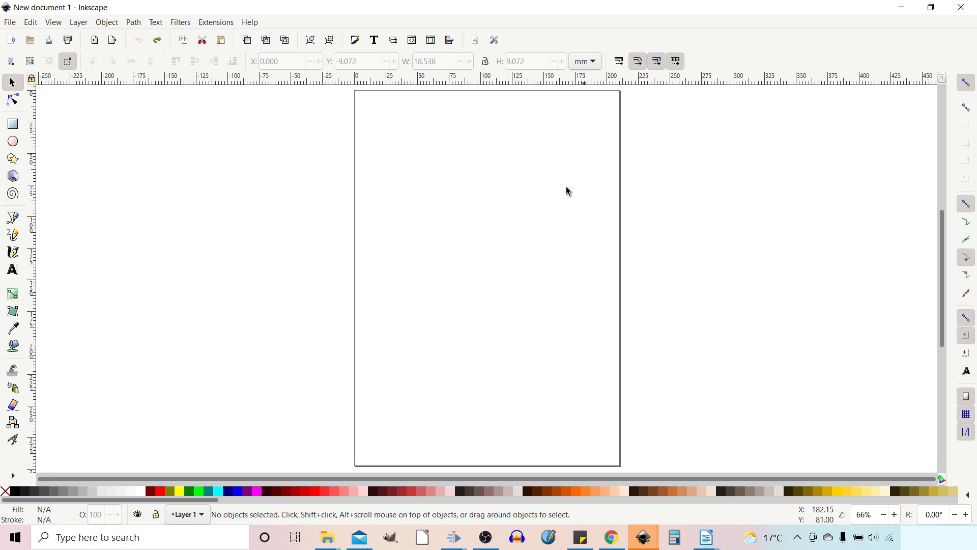
pyautogui.moveTo(364, 103)
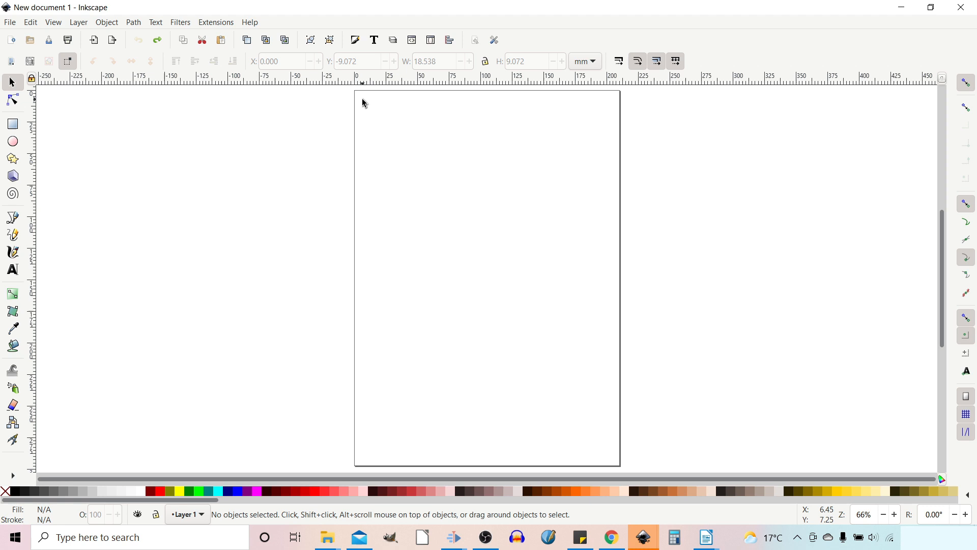
pyautogui.moveTo(353, 89)
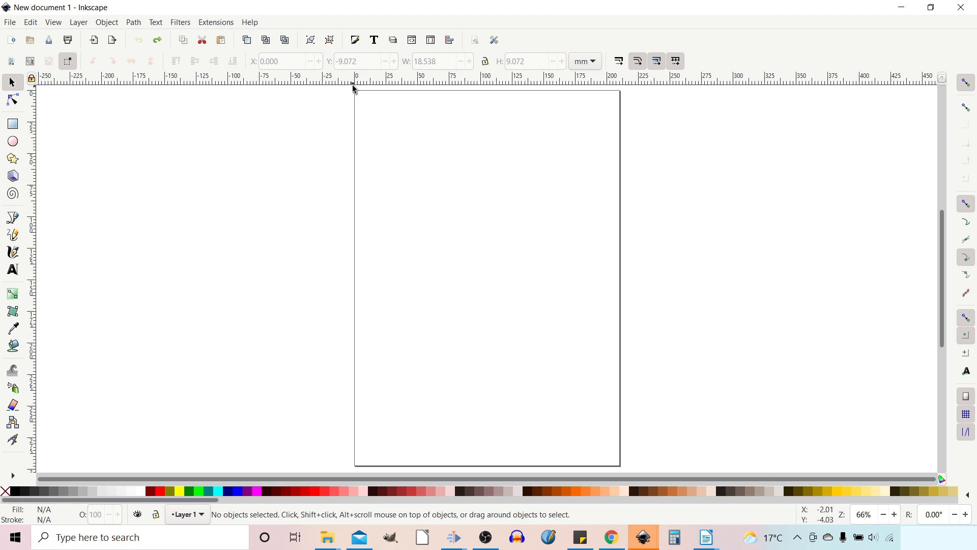
pyautogui.moveTo(289, 130)
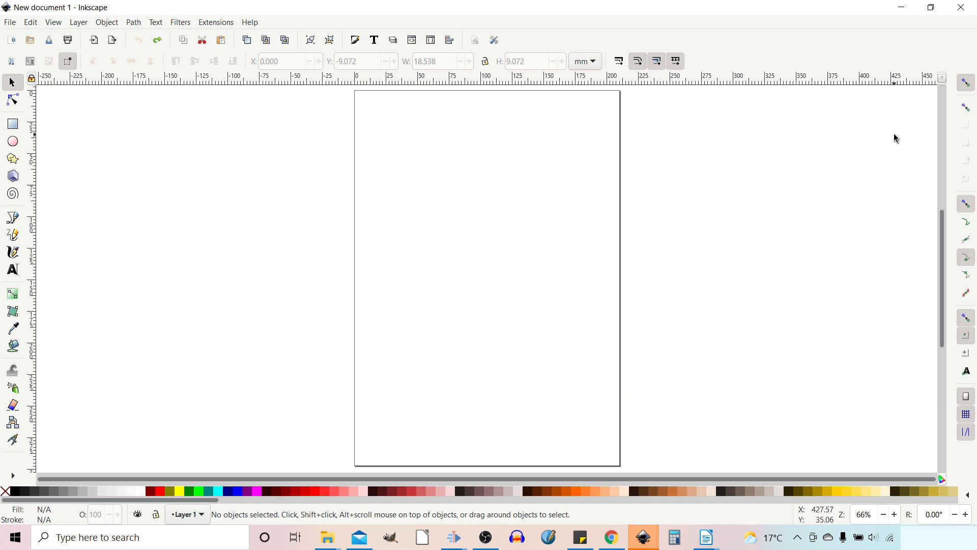
pyautogui.moveTo(970, 84)
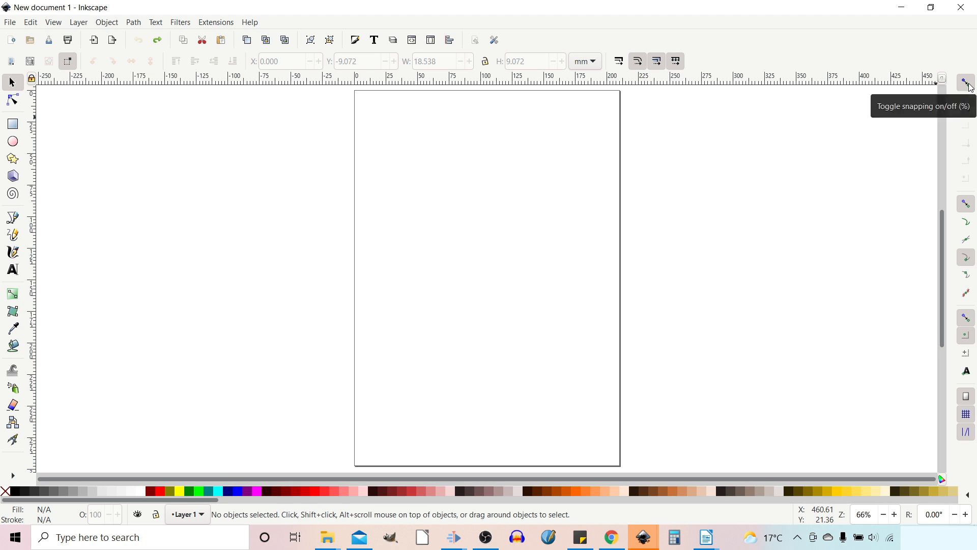
pyautogui.moveTo(969, 209)
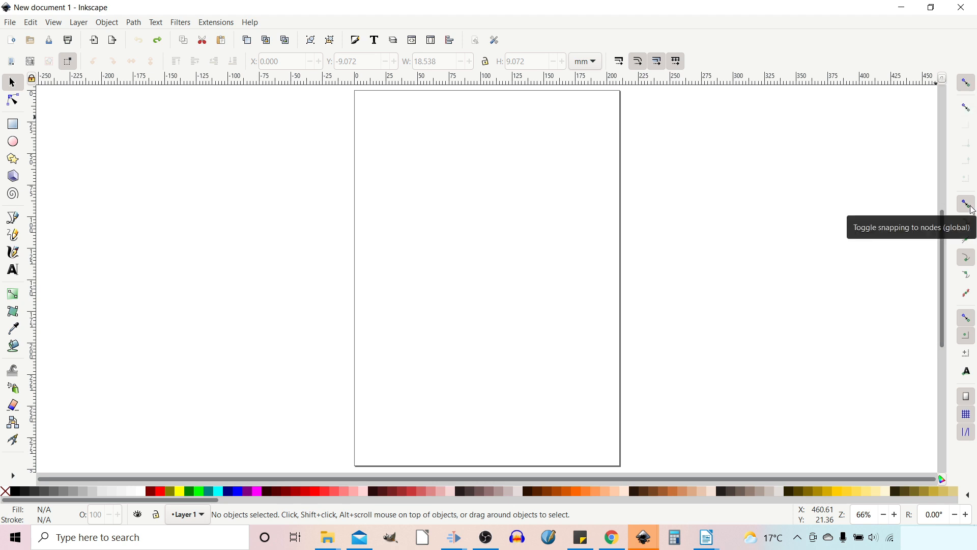
pyautogui.moveTo(940, 283)
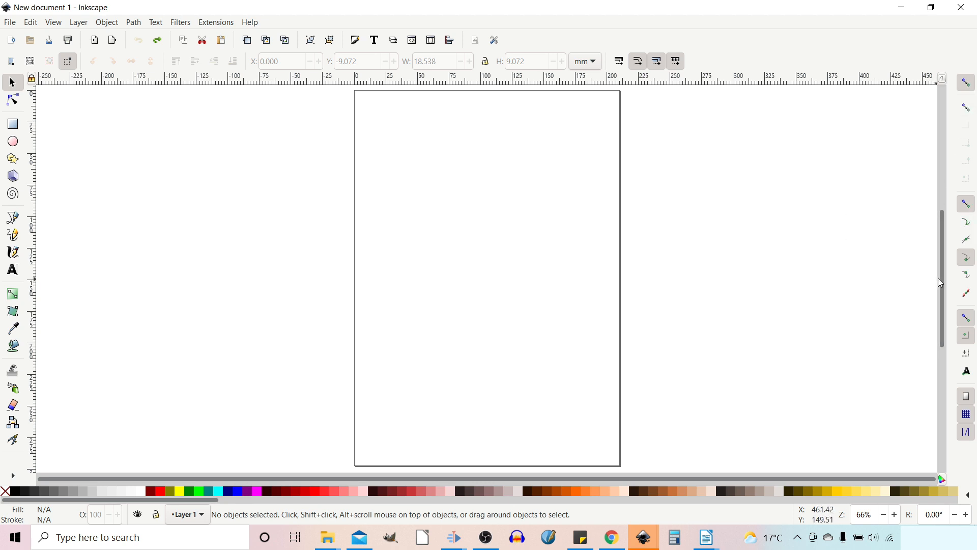
pyautogui.moveTo(966, 258)
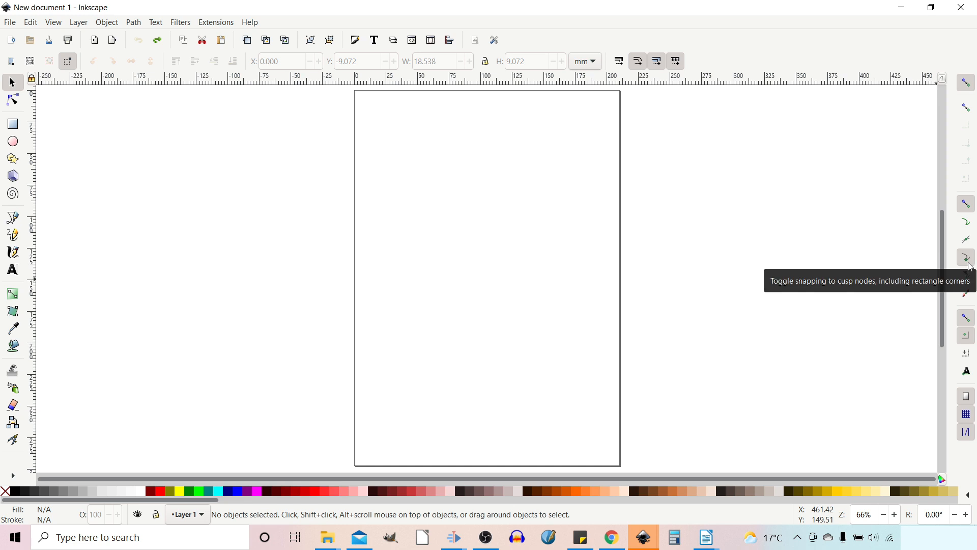
pyautogui.moveTo(958, 324)
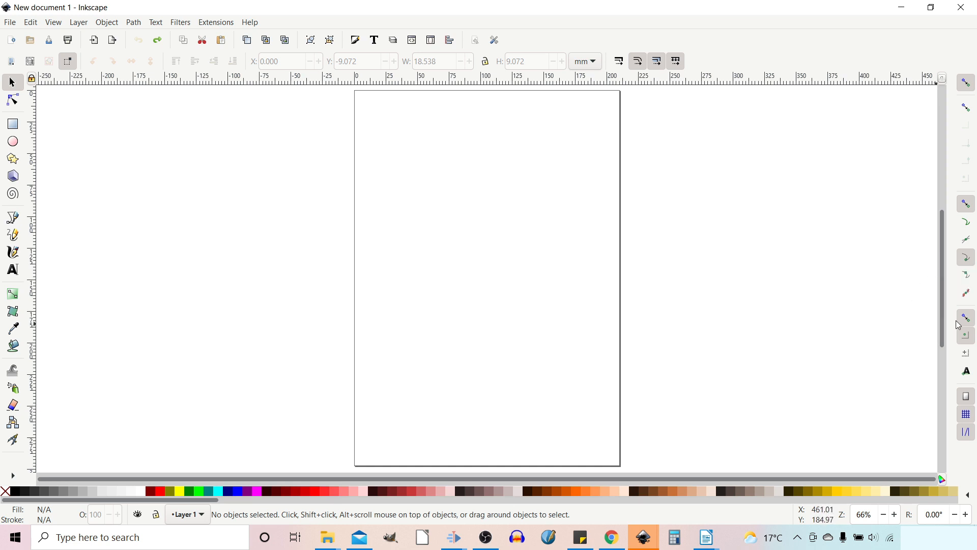
pyautogui.moveTo(966, 319)
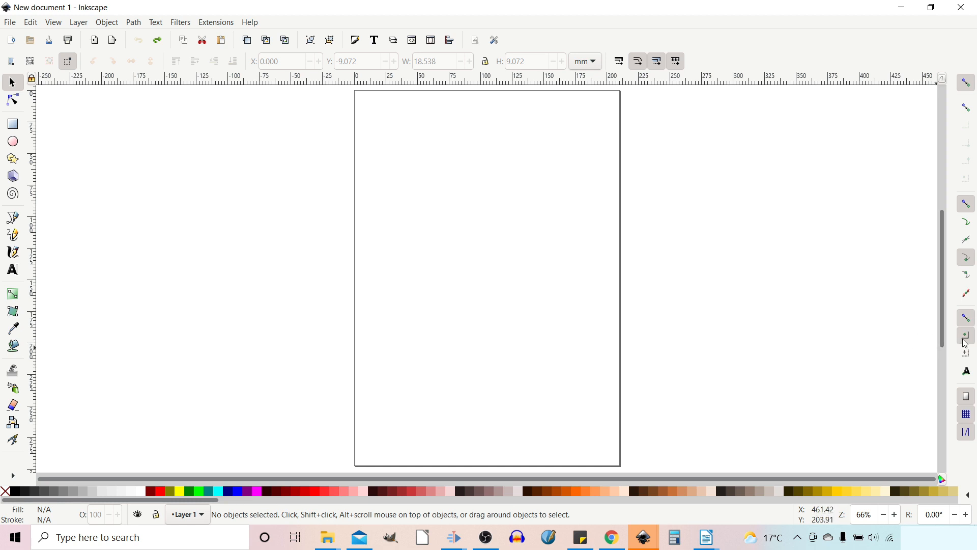
pyautogui.moveTo(910, 358)
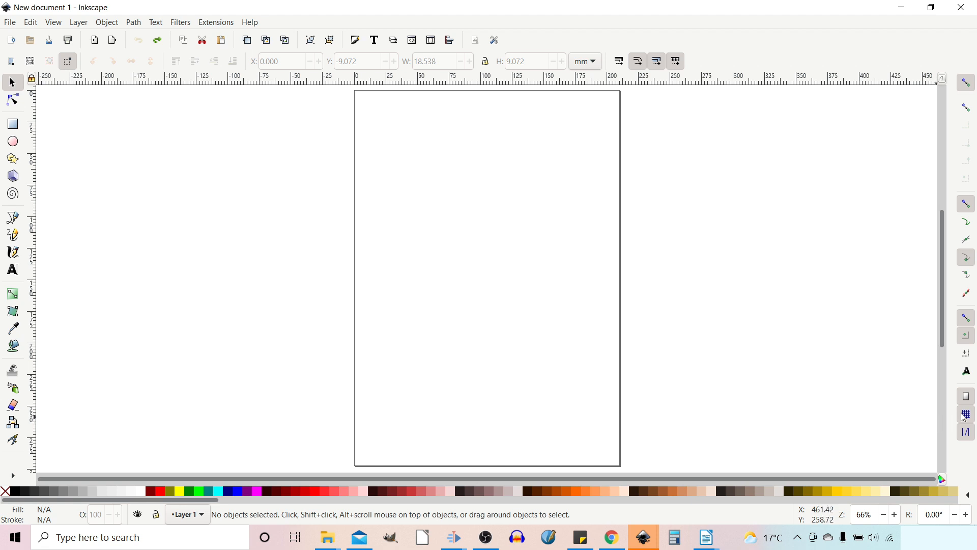
pyautogui.moveTo(916, 437)
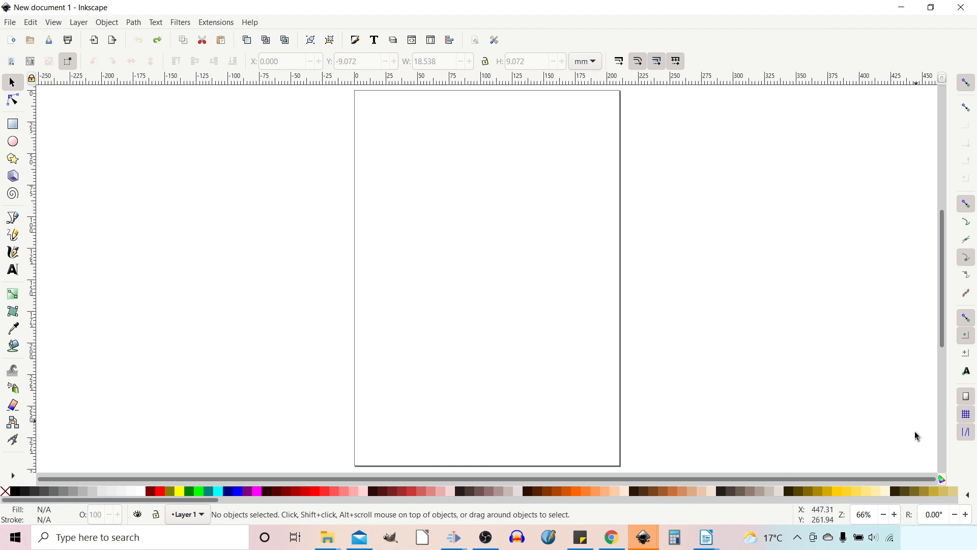
pyautogui.moveTo(966, 432)
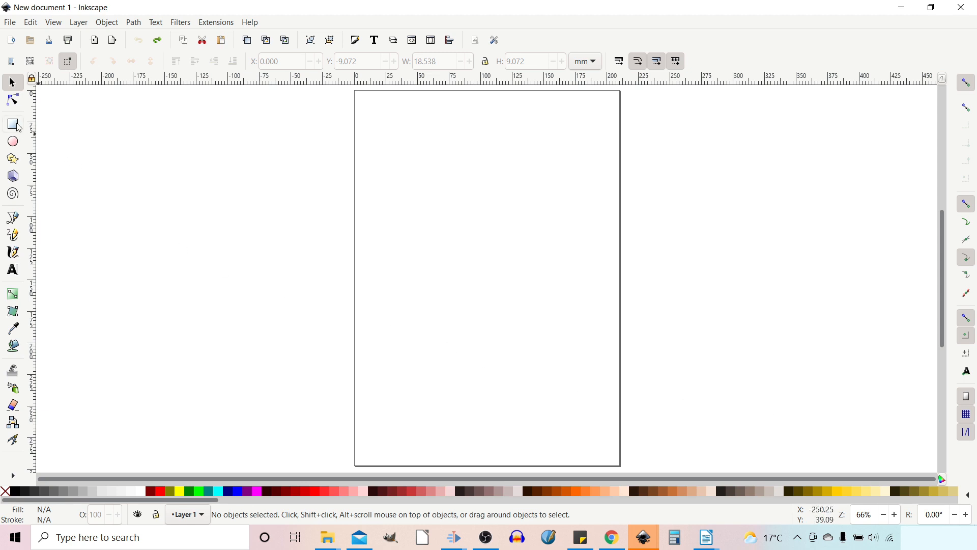
# Draw a grey 210 × 297 mm rectangle snapped to the A4 page corners
pyautogui.click(12, 126)
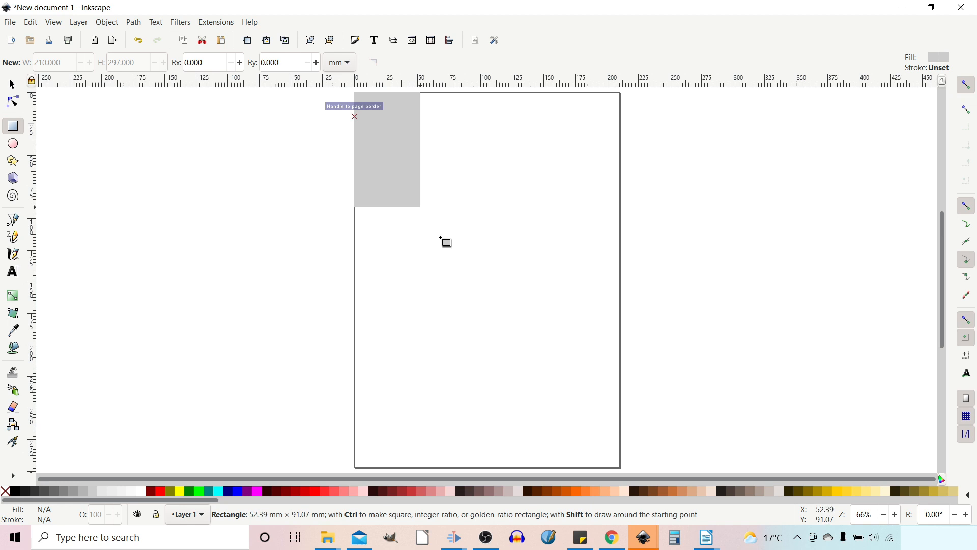
pyautogui.moveTo(355, 115); pyautogui.dragTo(614, 466)
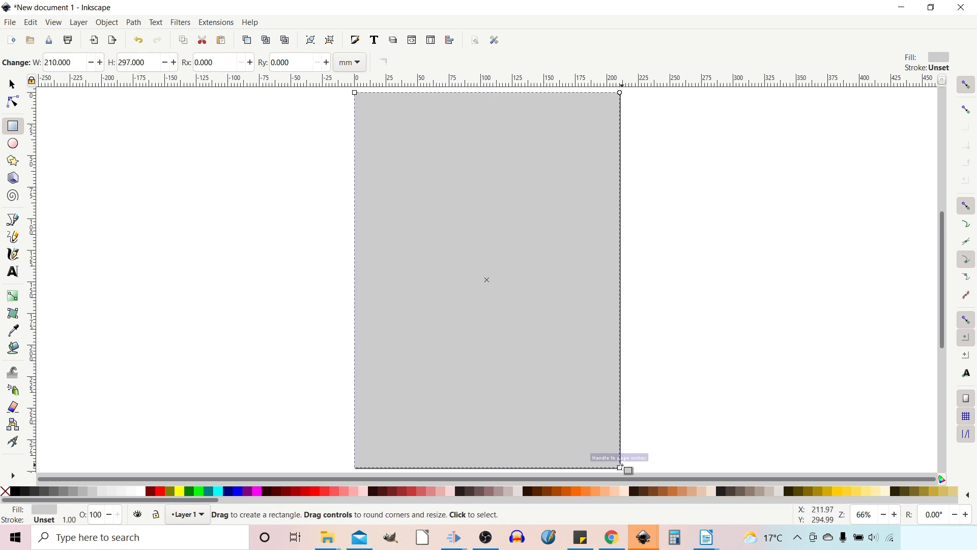
pyautogui.moveTo(413, 101)
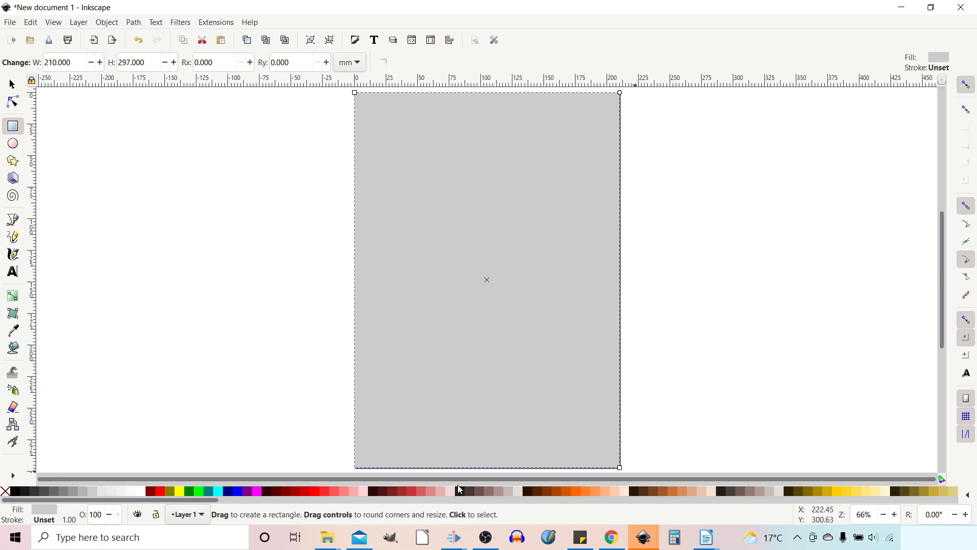
pyautogui.moveTo(486, 280)
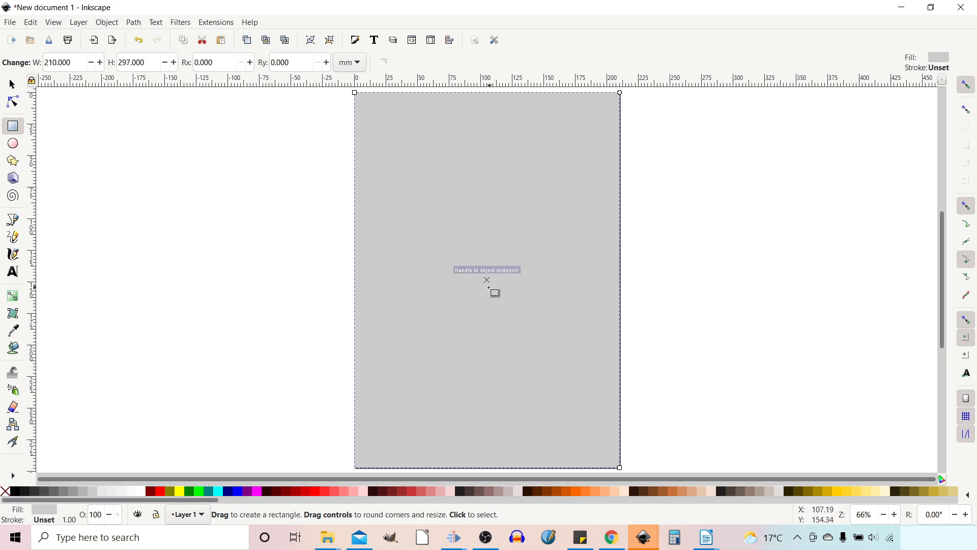
pyautogui.moveTo(489, 293)
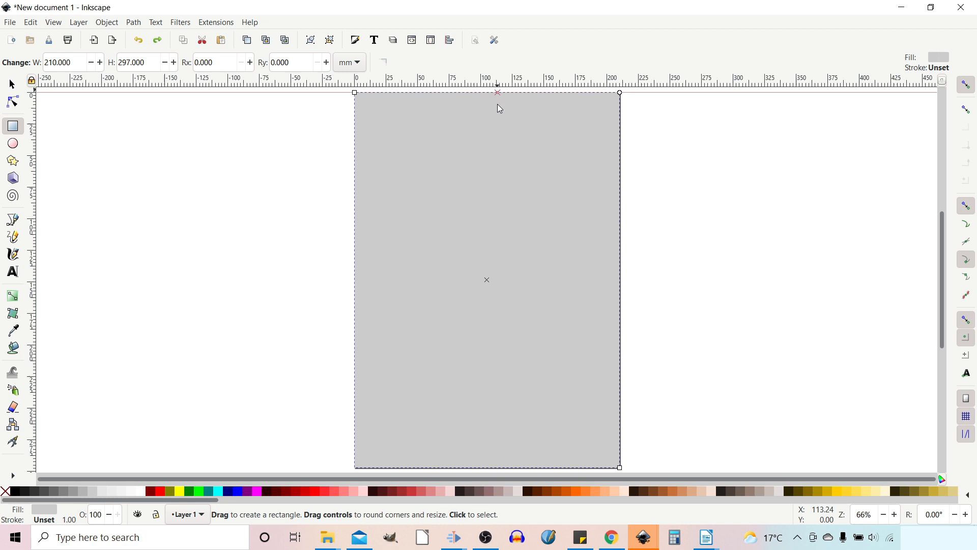
# Drag a horizontal guide from the top ruler to the rectangle's vertical midpoint
pyautogui.moveTo(497, 85); pyautogui.dragTo(487, 279)
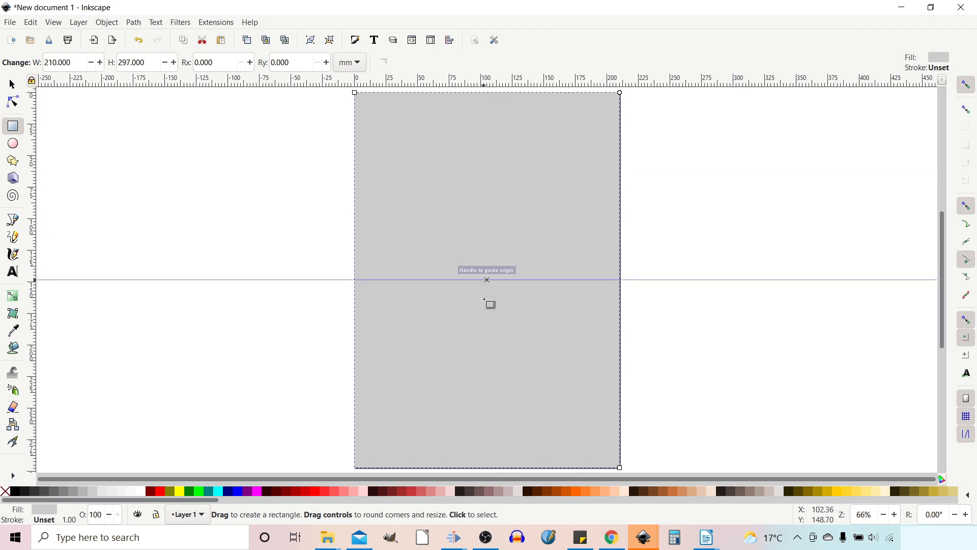
pyautogui.moveTo(475, 294)
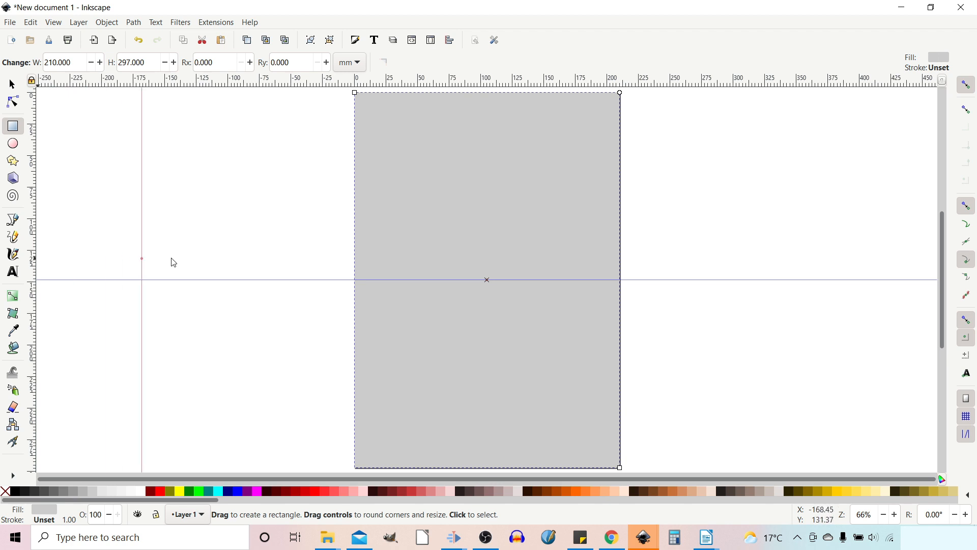
pyautogui.moveTo(486, 280)
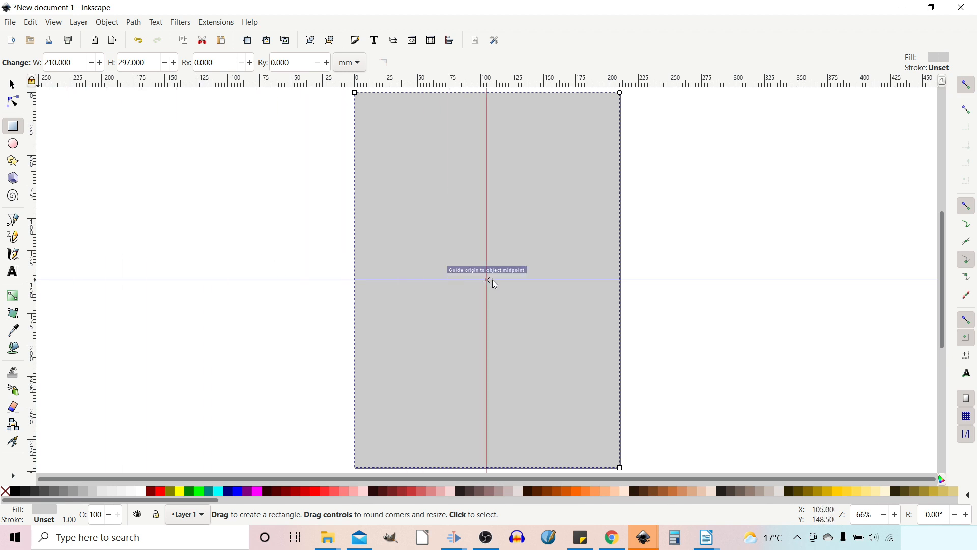
pyautogui.moveTo(520, 166)
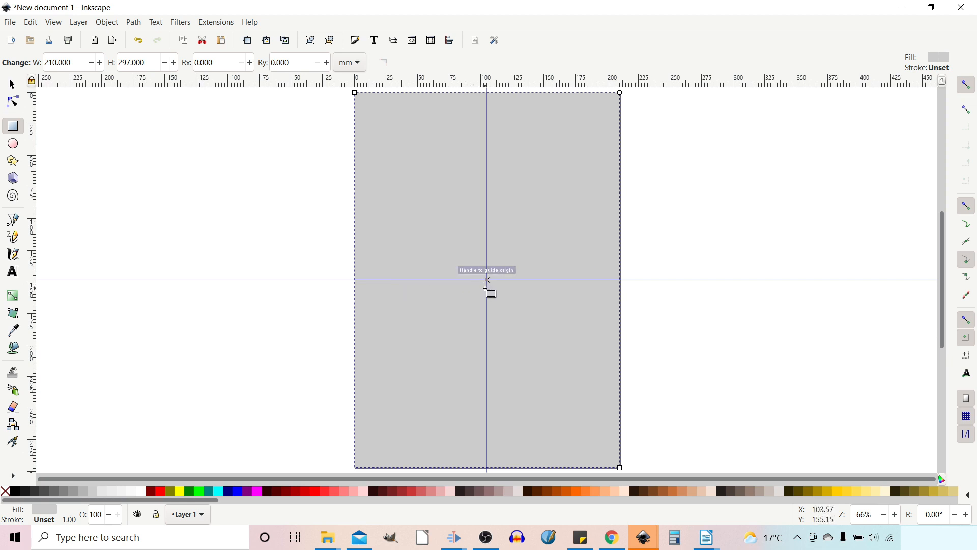
pyautogui.moveTo(12, 84)
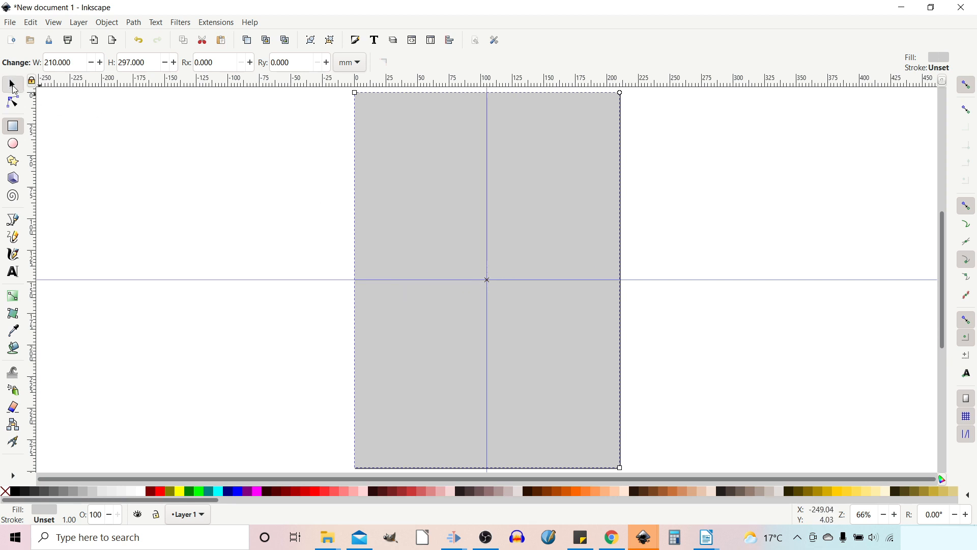
# Select the page-sized grey rectangle and delete it
pyautogui.click(10, 81)
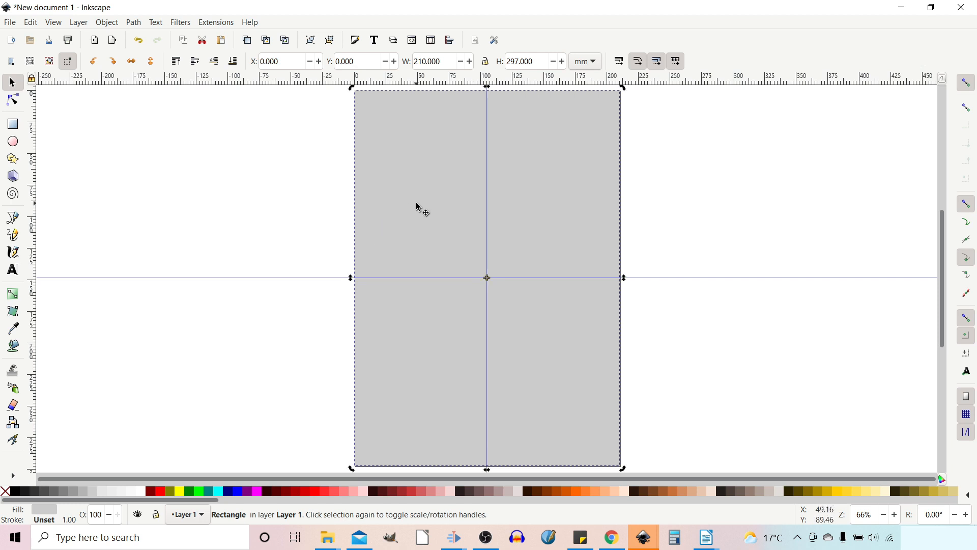
pyautogui.press('Delete')
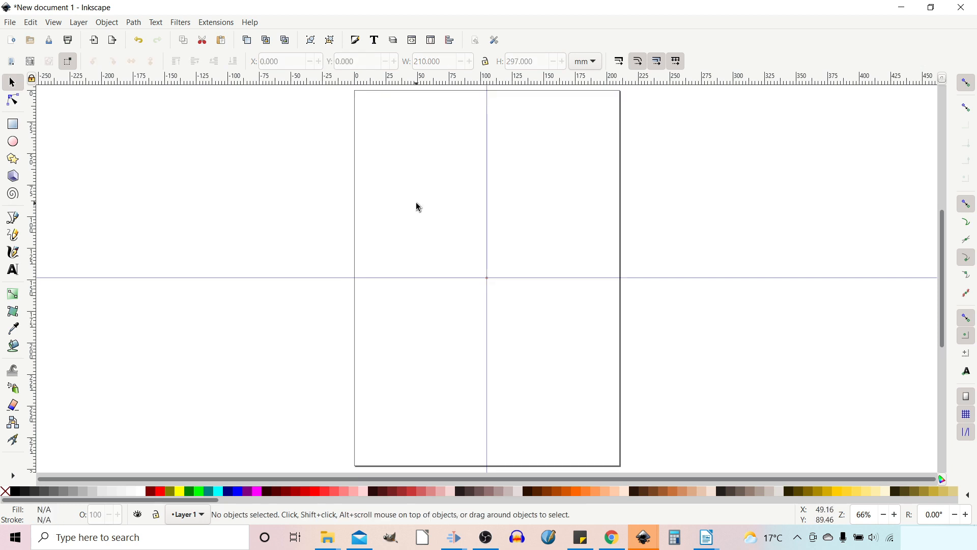
pyautogui.moveTo(522, 354)
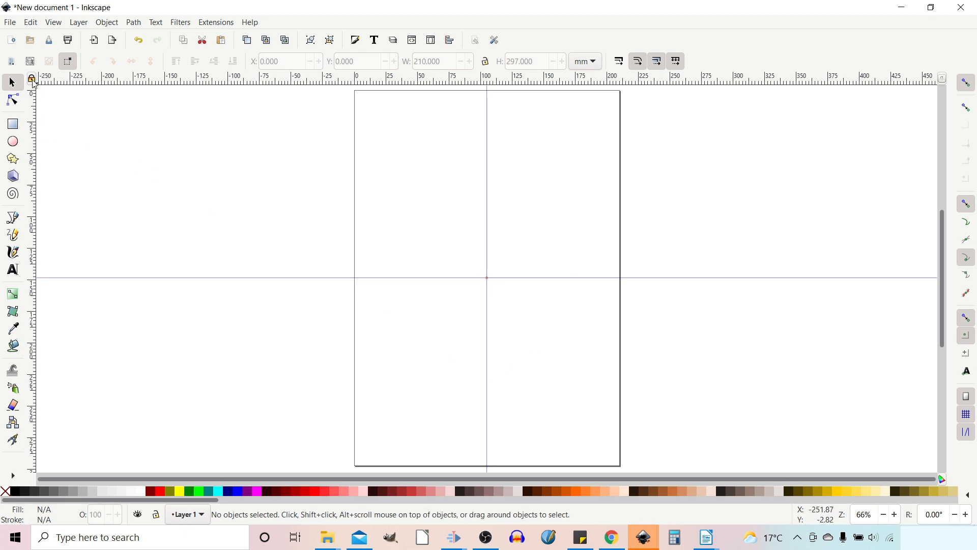
# Toggle the guide lock at the ruler corner to fix both centre guides
pyautogui.click(31, 80)
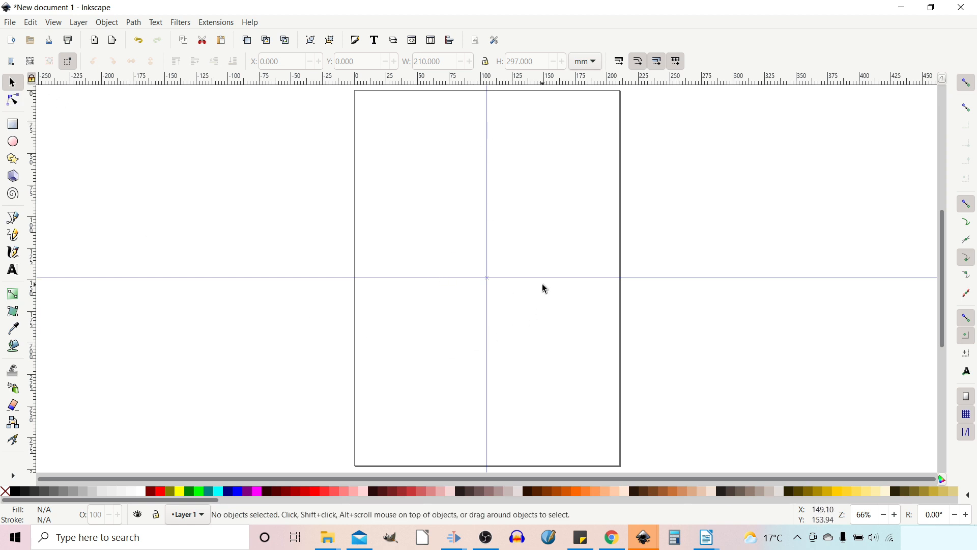
pyautogui.moveTo(487, 358)
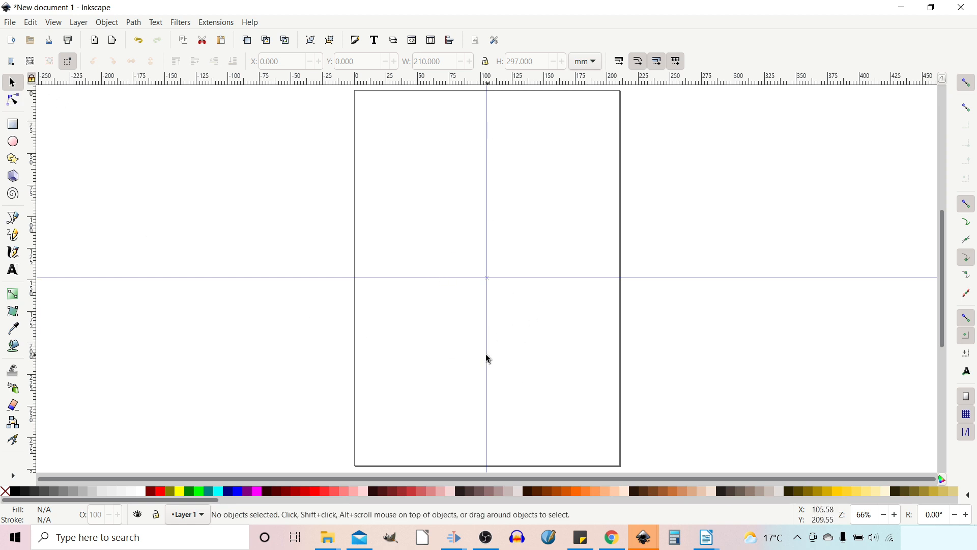